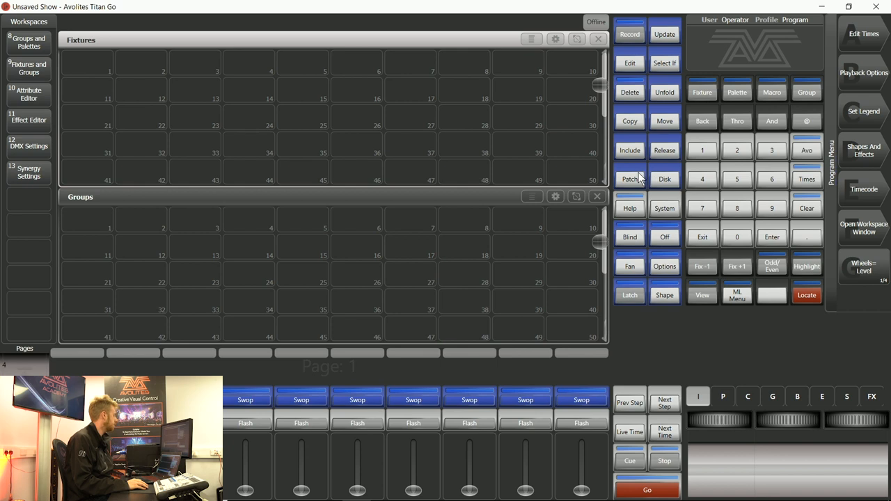
pyautogui.moveTo(634, 186)
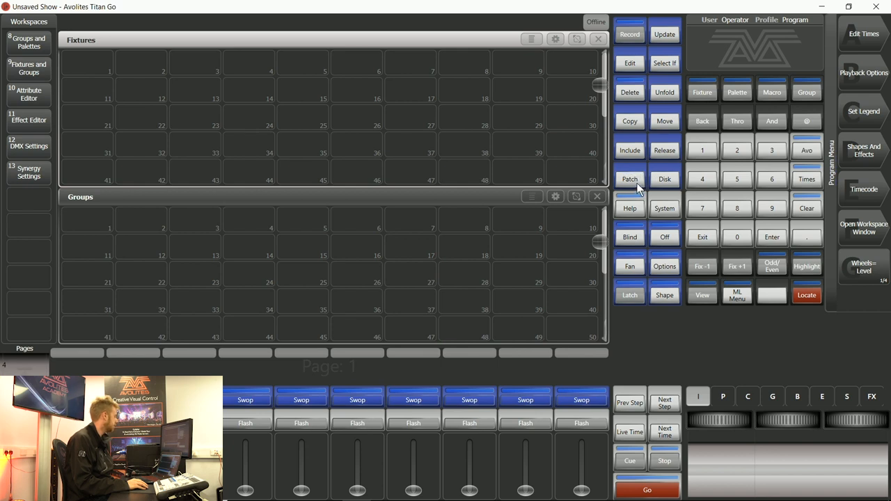
# - Open the Patch menu to choose a fixture type
pyautogui.click(629, 179)
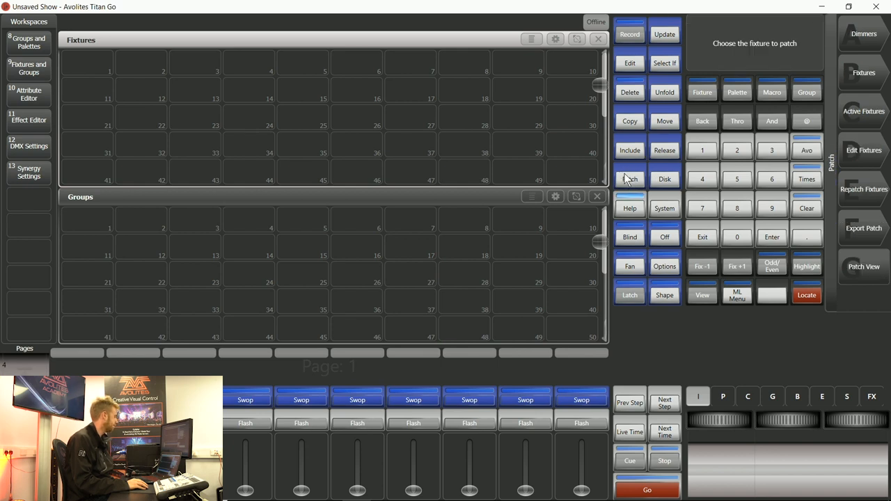
pyautogui.moveTo(838, 61)
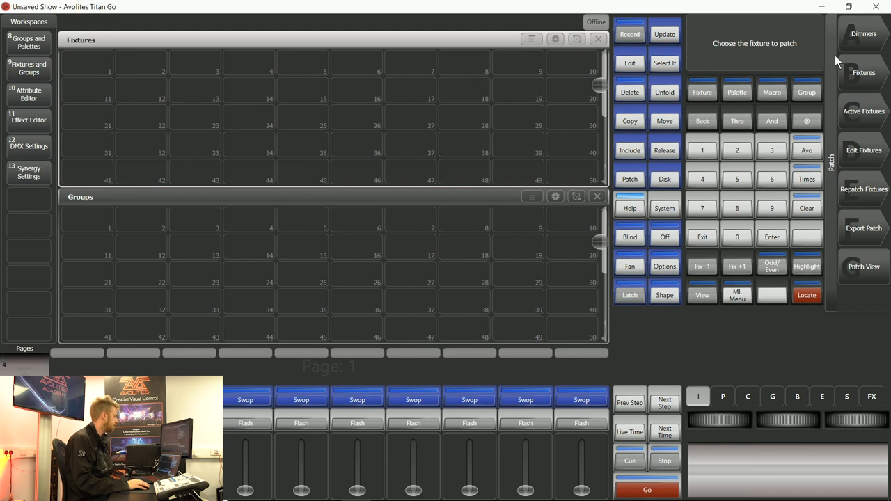
pyautogui.moveTo(852, 266)
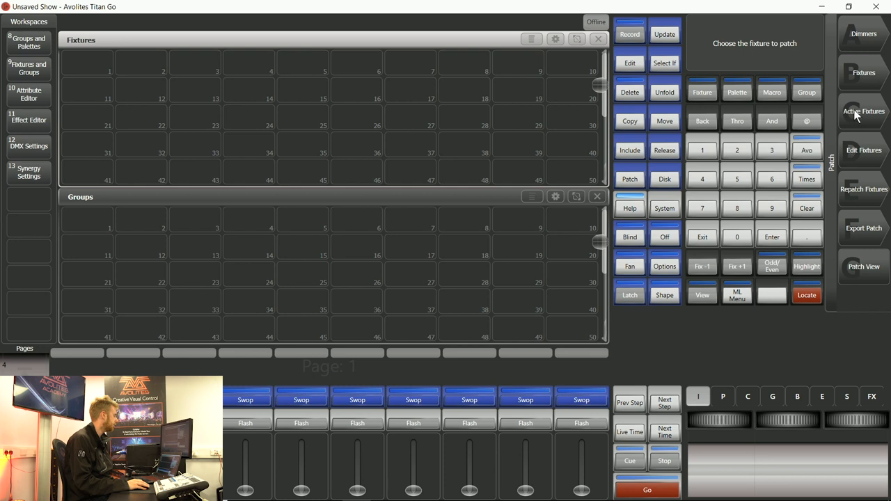
pyautogui.moveTo(858, 49)
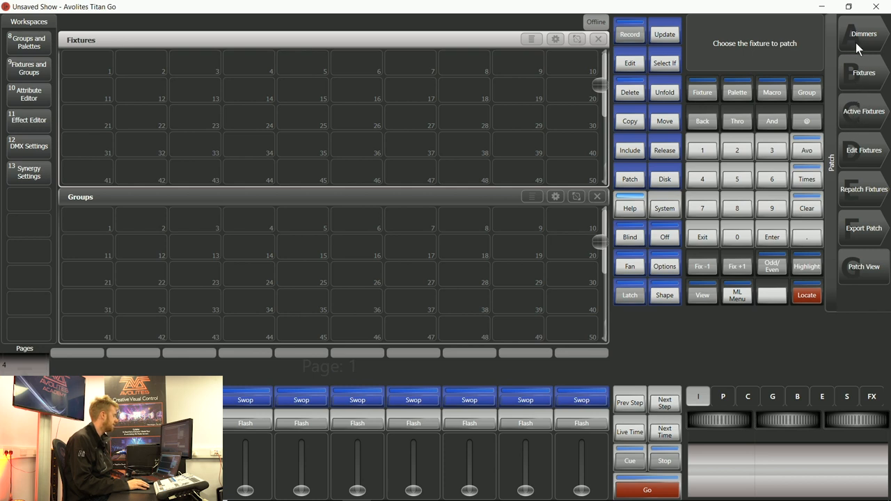
# - Choose Dimmers as the fixture type to patch
pyautogui.click(863, 33)
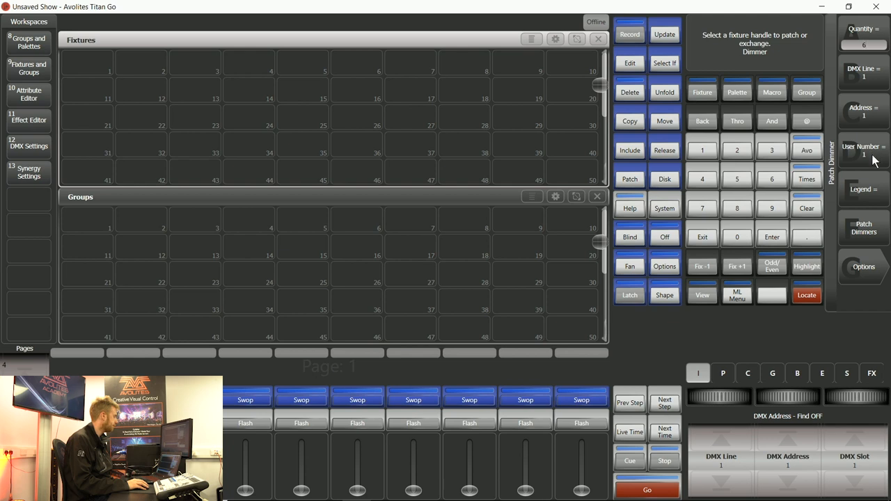
pyautogui.moveTo(866, 100)
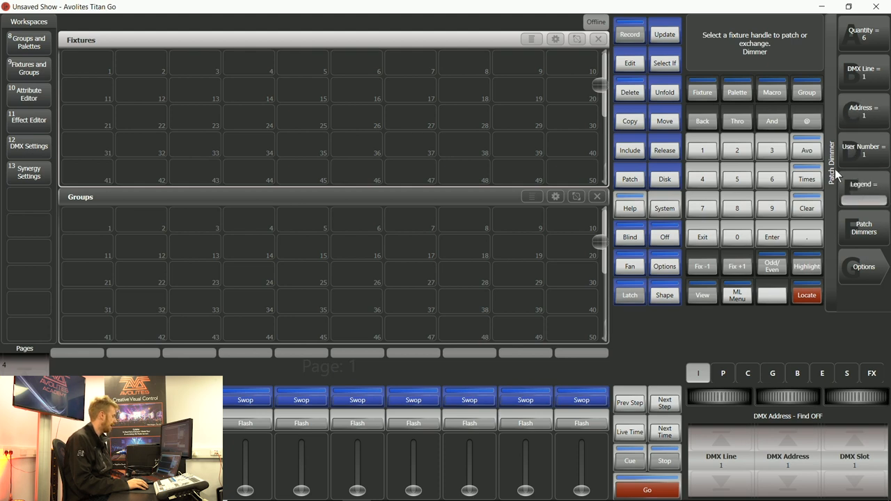
pyautogui.moveTo(870, 212)
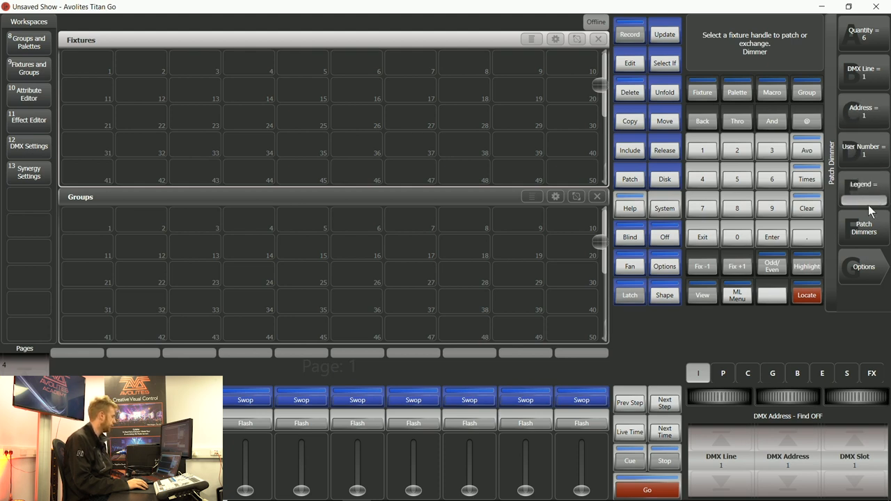
pyautogui.moveTo(871, 235)
pyautogui.write('Spots')
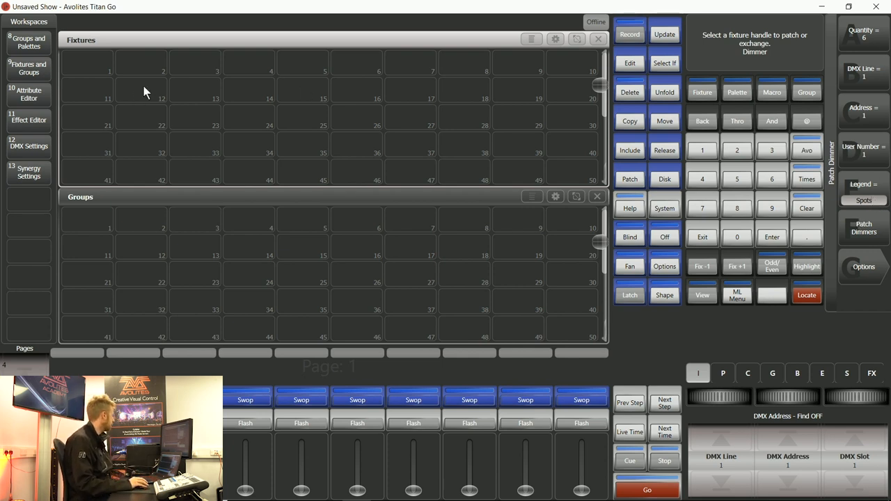
pyautogui.moveTo(96, 97)
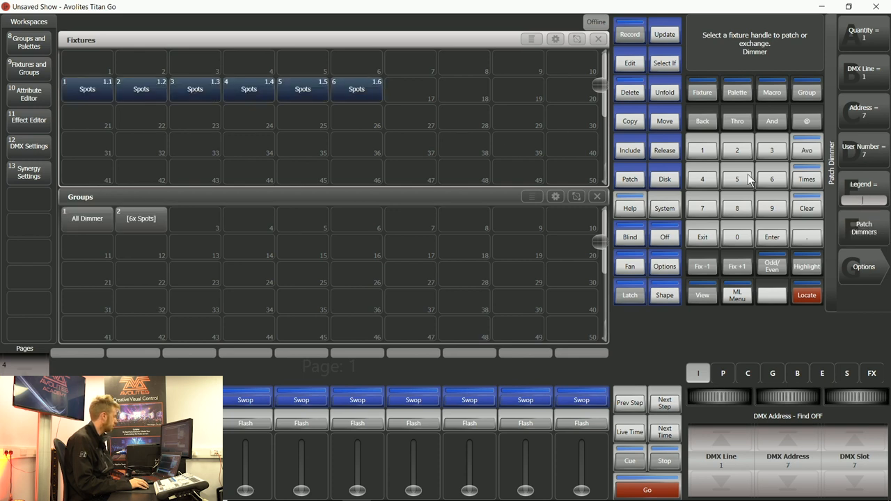
# - Exit the Patch Dimmer menu back to the fixture type choice
pyautogui.click(701, 236)
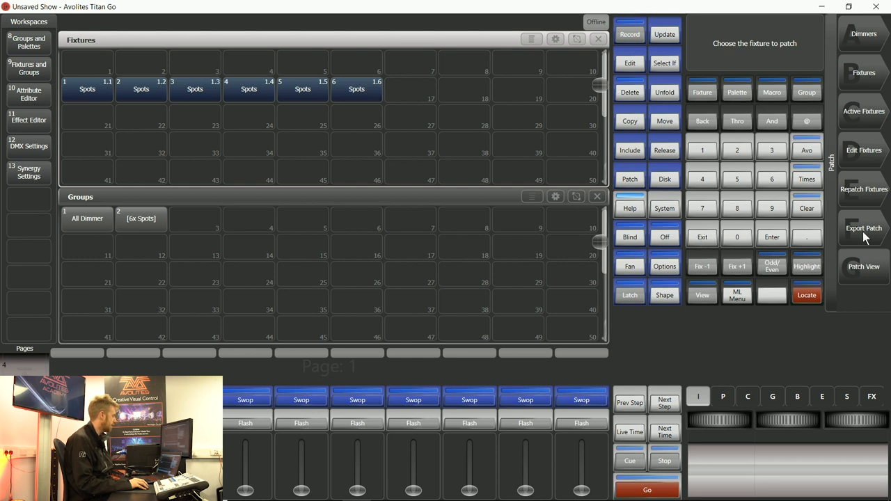
pyautogui.moveTo(862, 37)
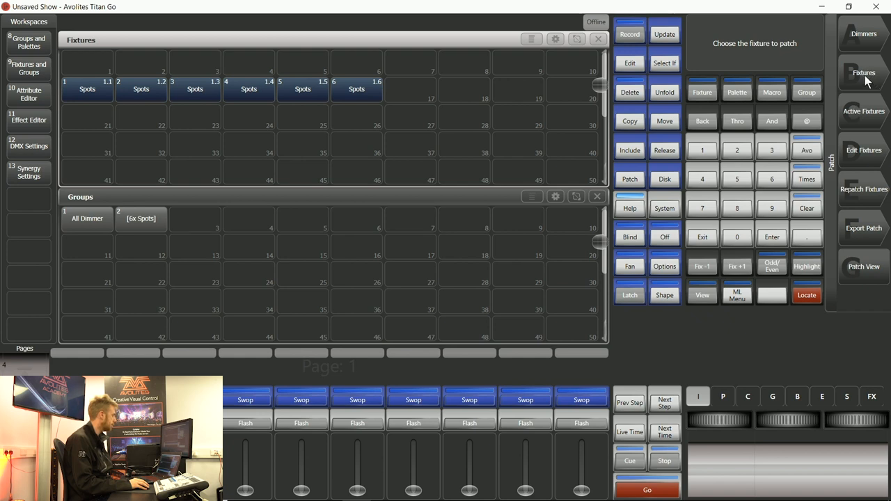
pyautogui.moveTo(863, 83)
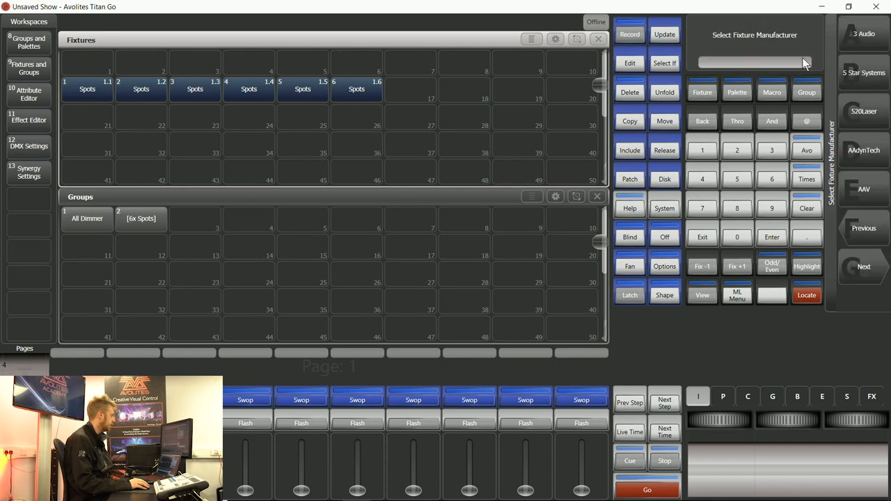
pyautogui.moveTo(724, 47)
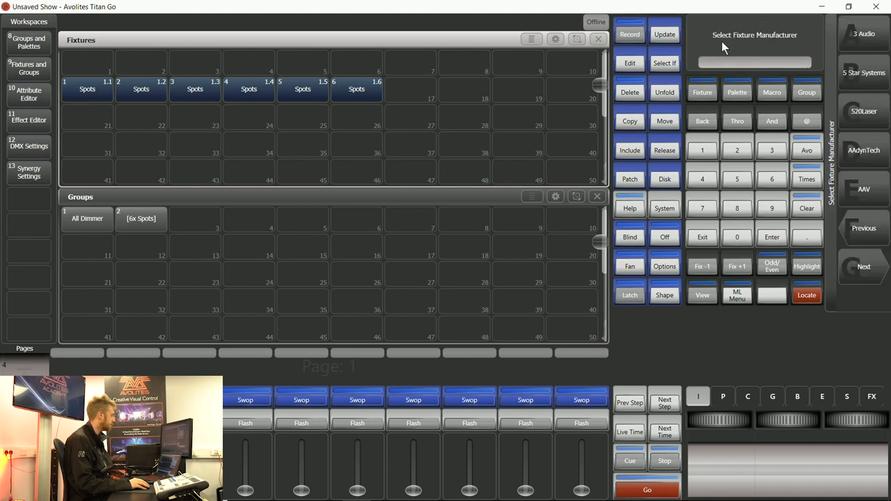
pyautogui.moveTo(787, 53)
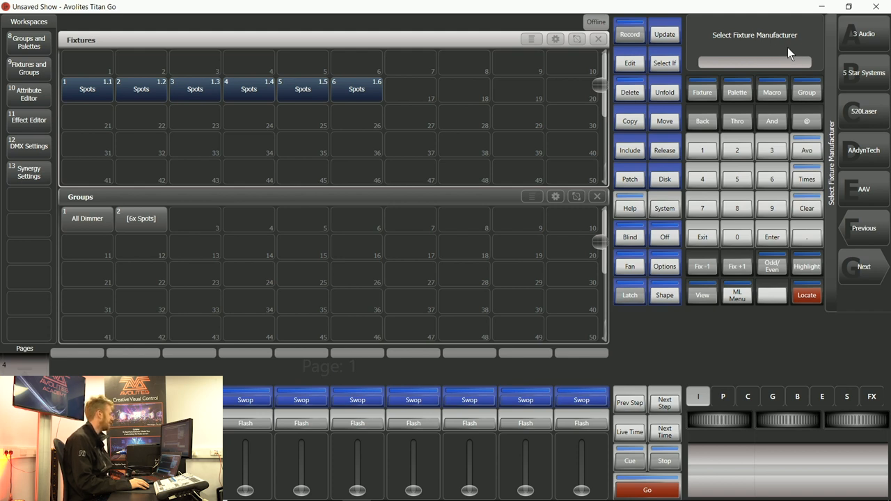
pyautogui.moveTo(778, 61)
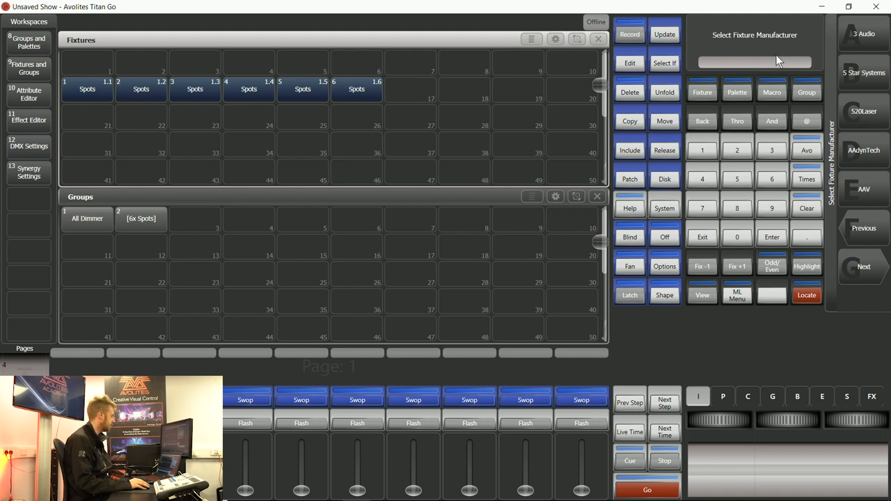
pyautogui.moveTo(775, 59)
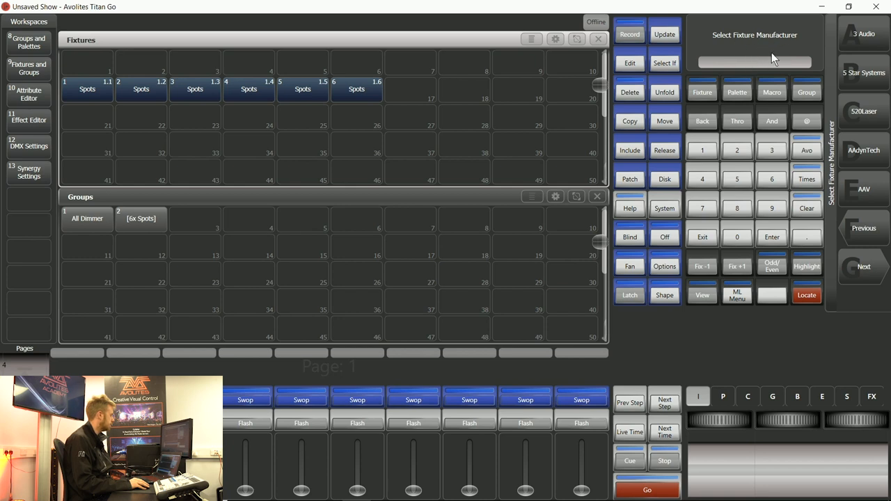
pyautogui.moveTo(807, 98)
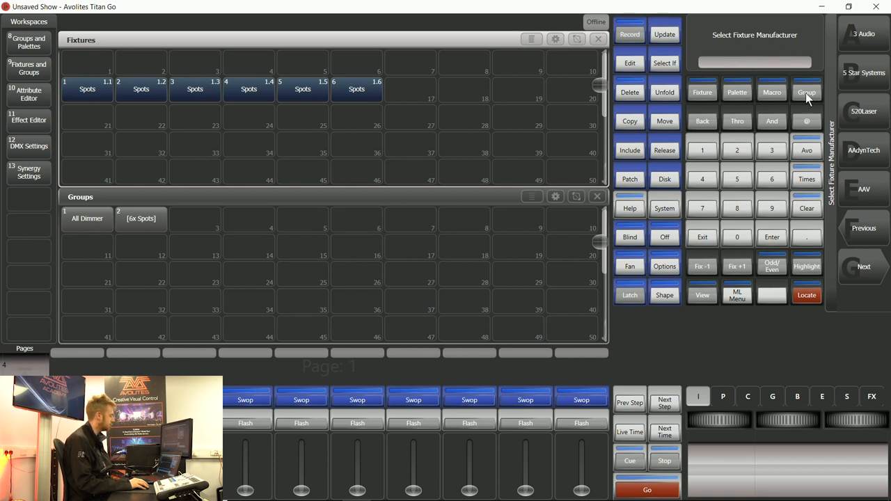
pyautogui.moveTo(804, 106)
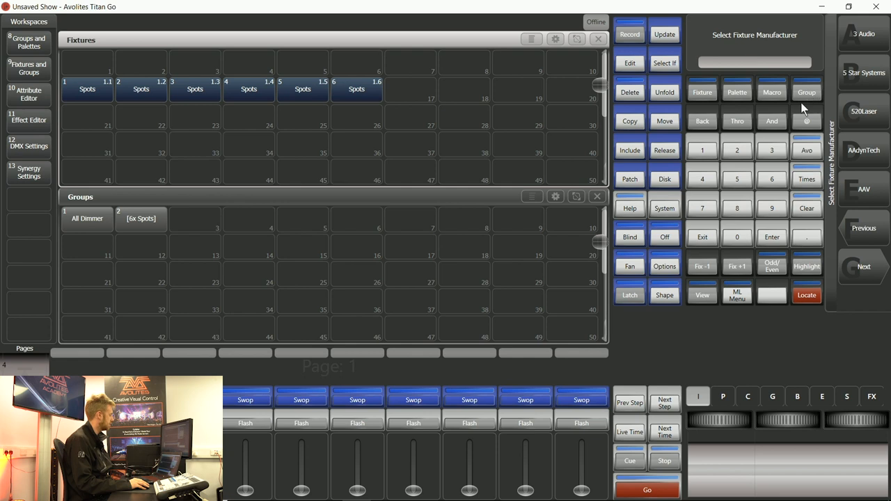
pyautogui.moveTo(773, 117)
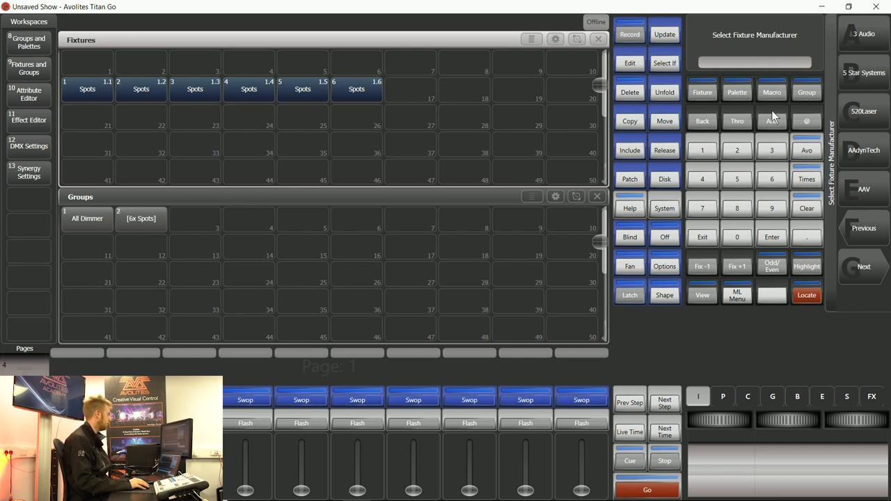
pyautogui.moveTo(779, 59)
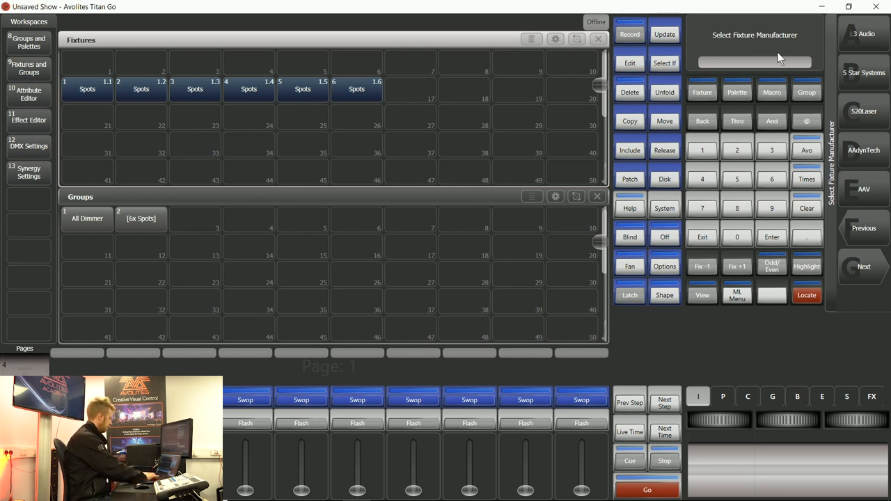
# - Search the fixture library for 'robe', then filter to 'bmfl' models
pyautogui.write('robe')
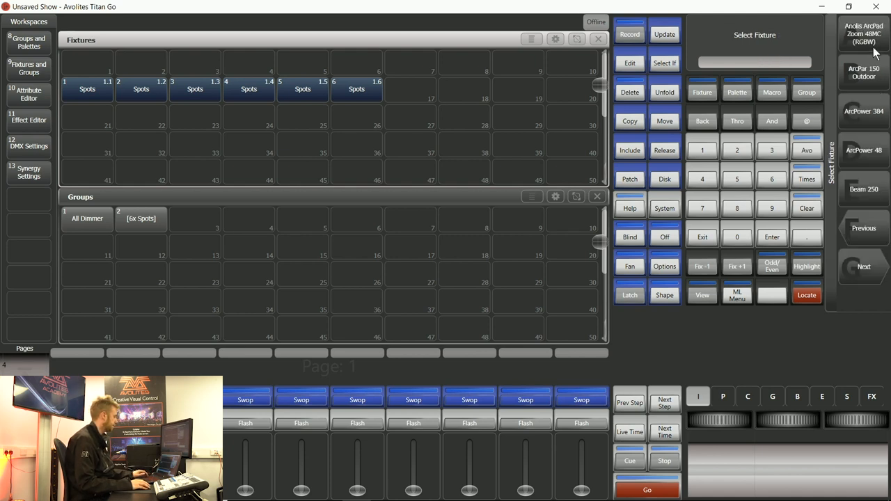
pyautogui.moveTo(762, 49)
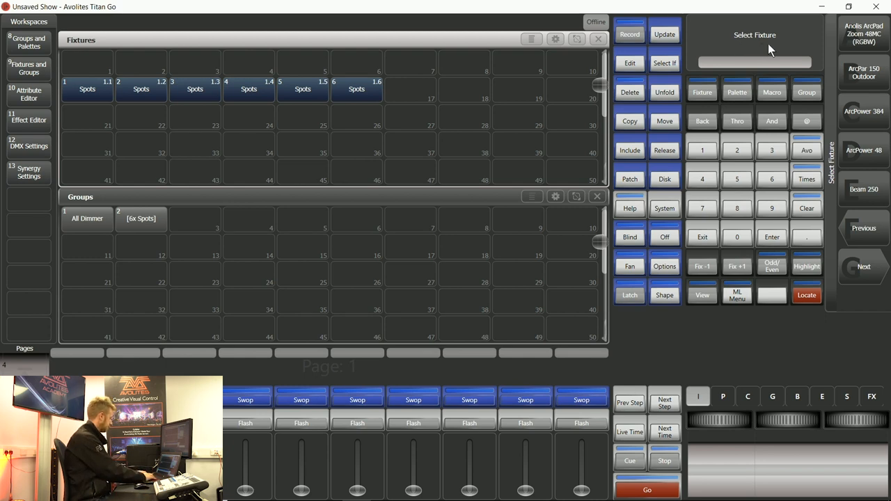
pyautogui.write('bmfl')
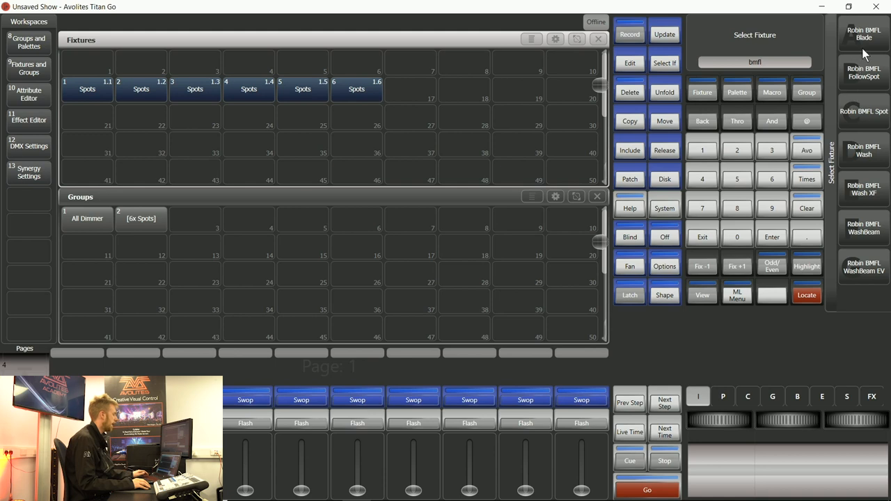
pyautogui.moveTo(867, 52)
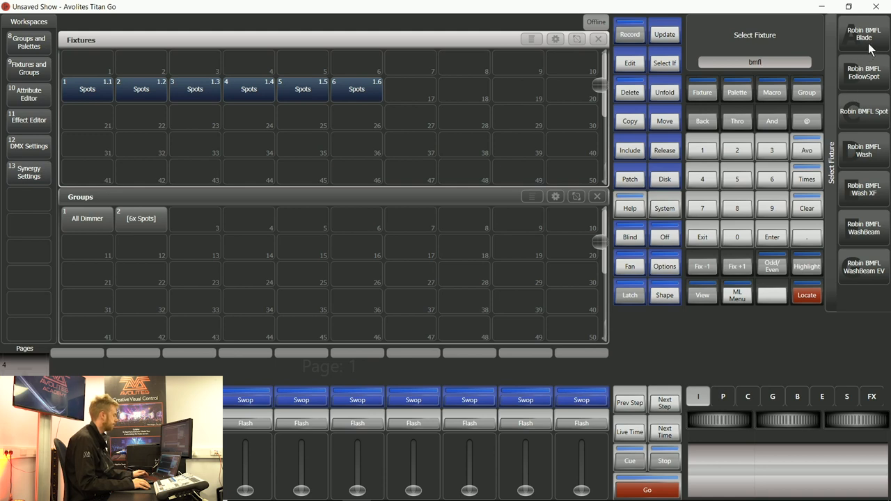
# - Select the Robin BMFL Blade fixture type
pyautogui.click(863, 33)
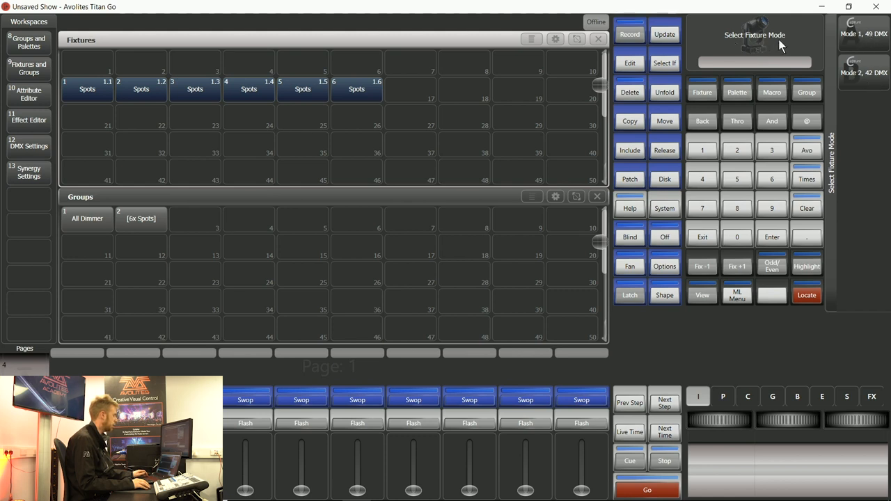
pyautogui.moveTo(842, 57)
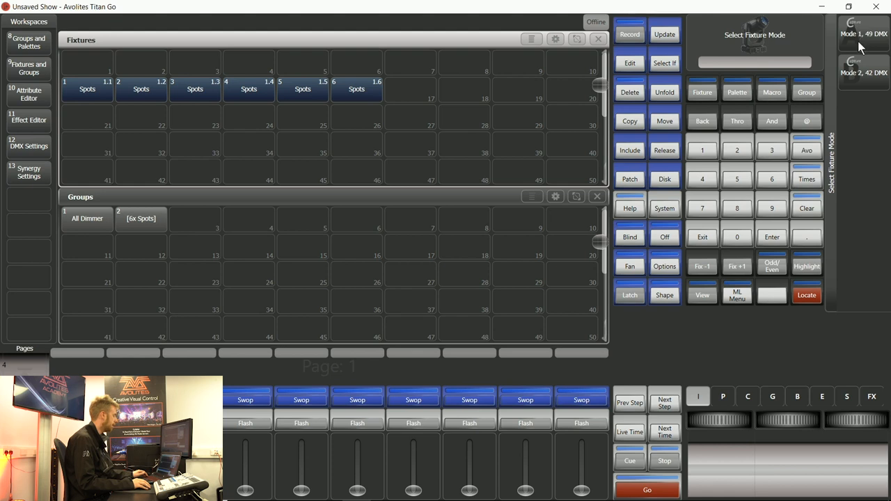
pyautogui.moveTo(874, 45)
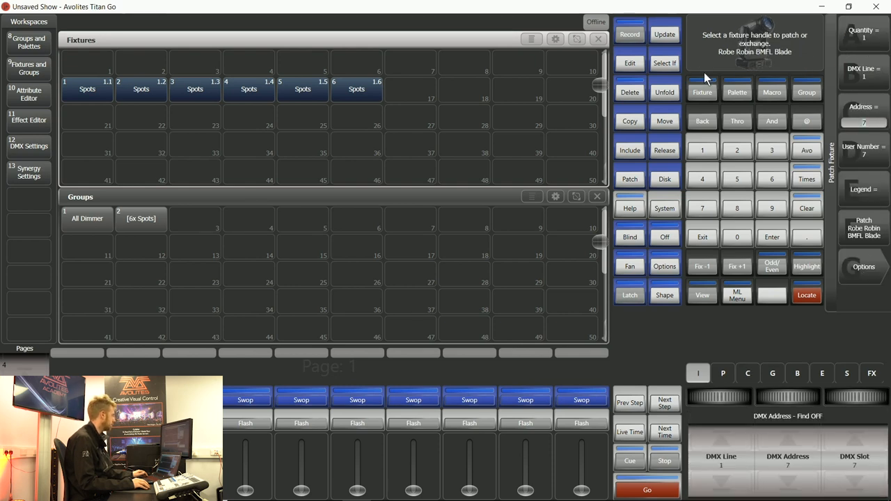
pyautogui.moveTo(875, 46)
pyautogui.write('6')
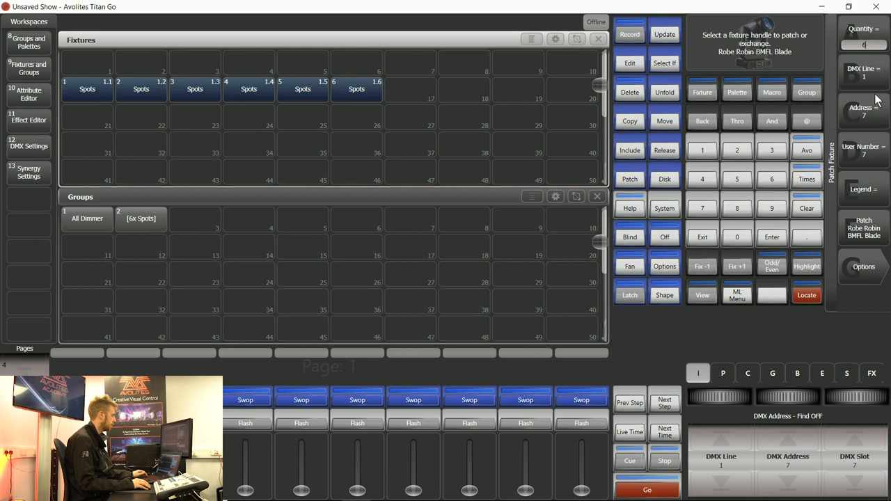
# - Edit the DMX line setting for the BMFL Blade fixtures
pyautogui.click(863, 83)
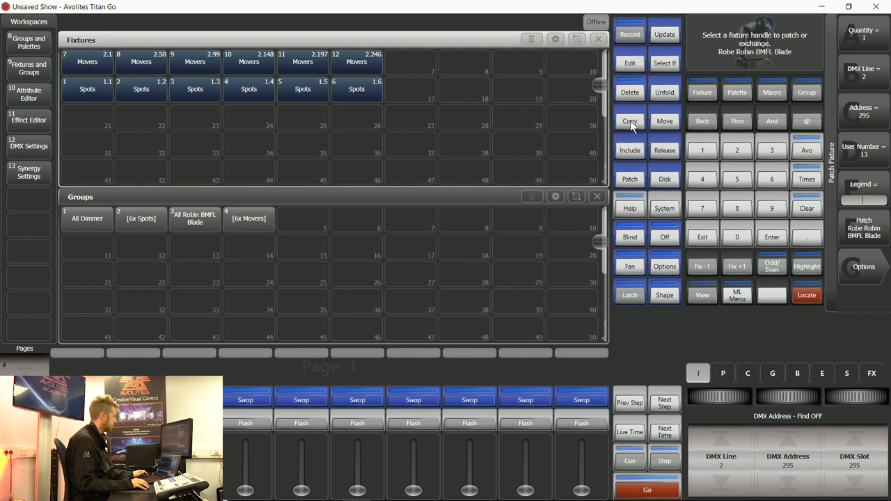
pyautogui.moveTo(878, 252)
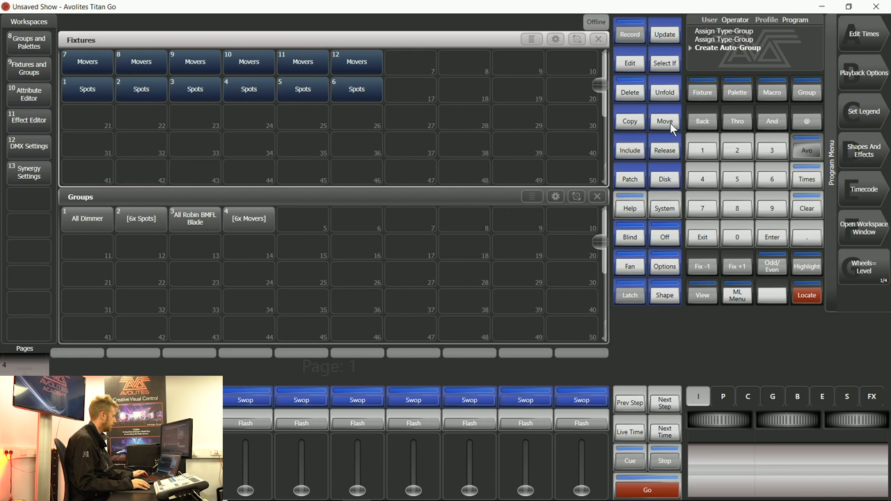
# - Start a Move operation to relocate a fixture handle
pyautogui.click(664, 120)
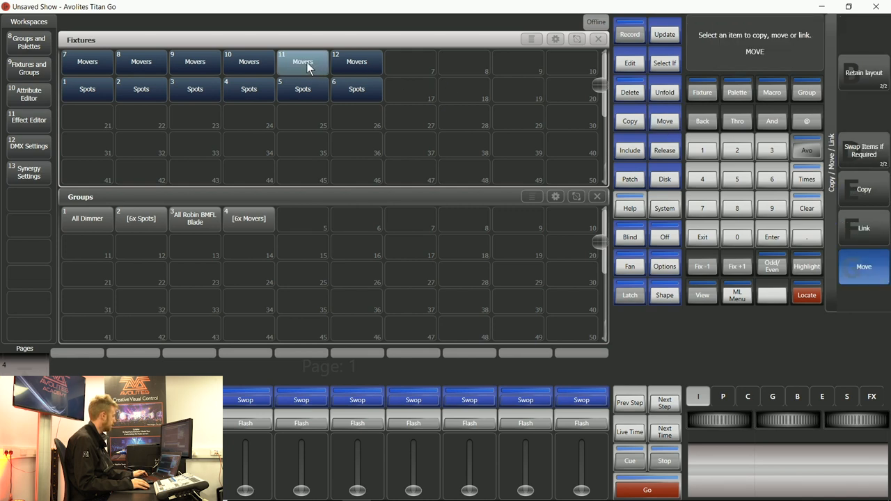